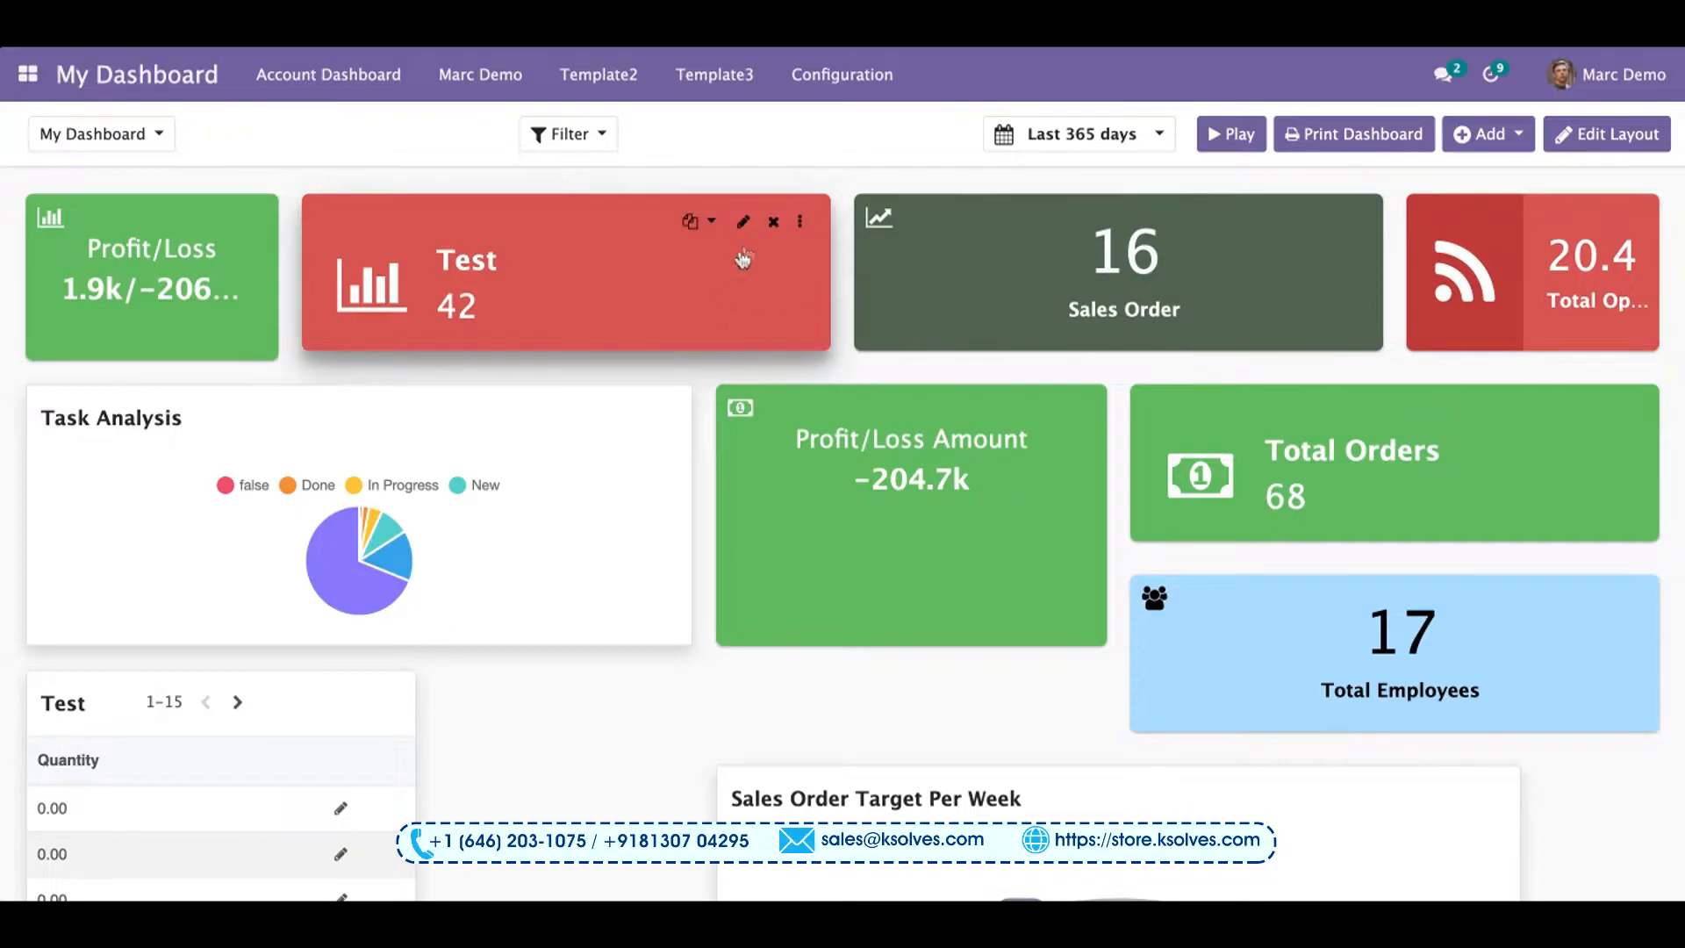
pyautogui.moveTo(753, 247)
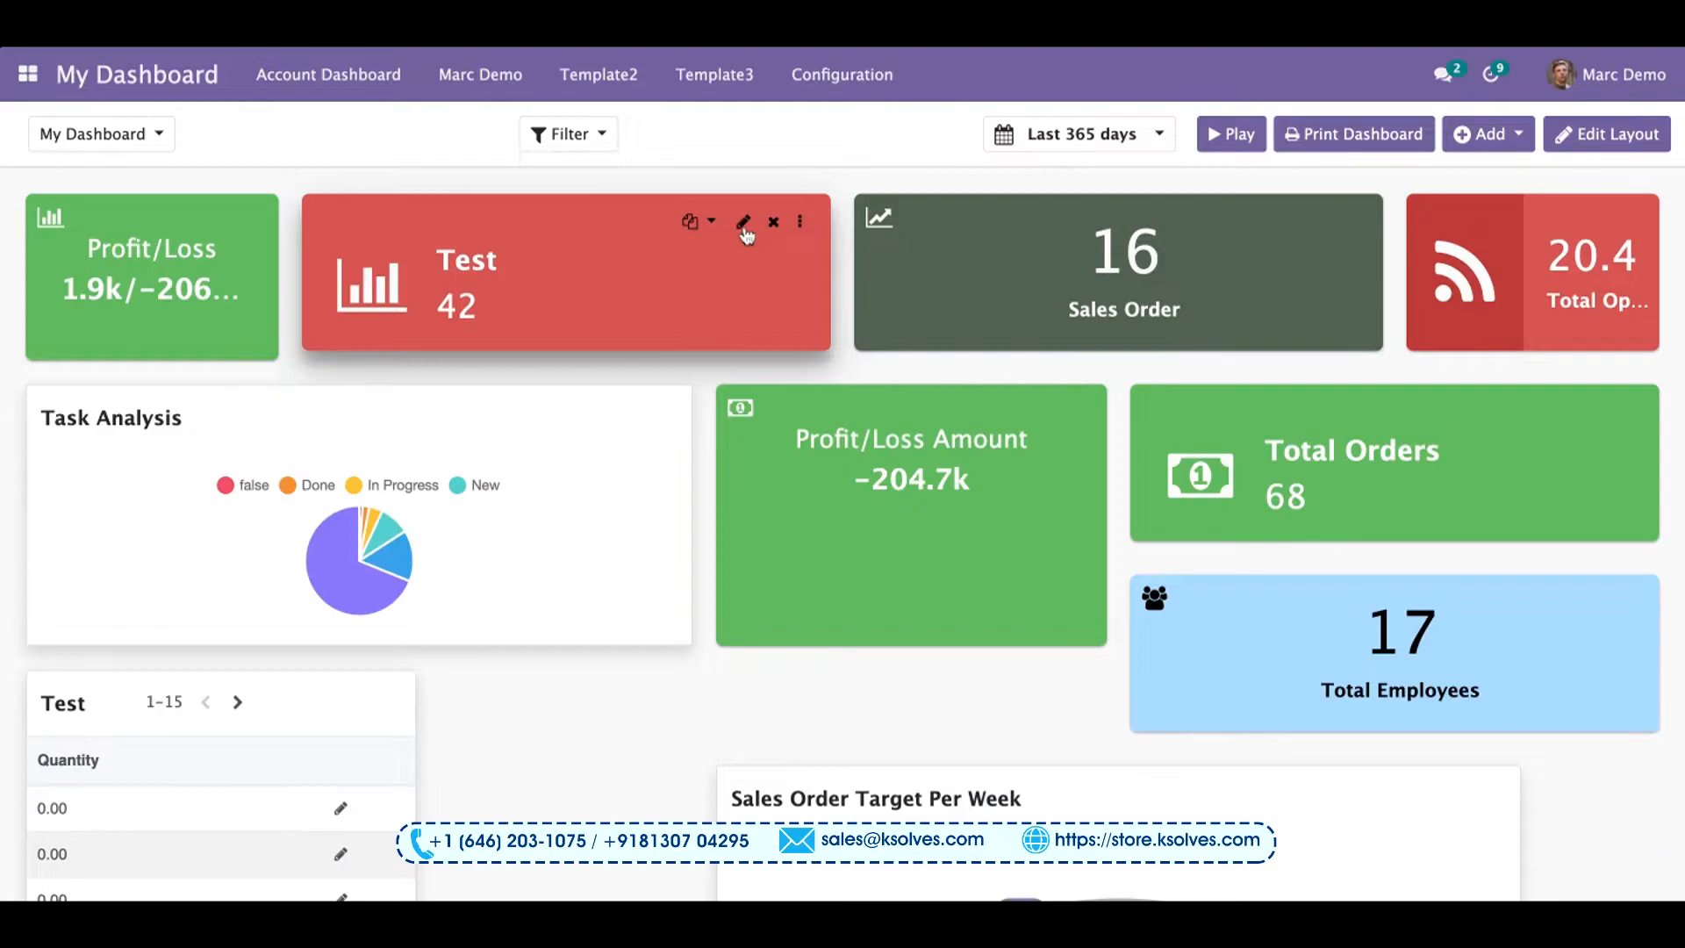
# Review the Test tile's quick-edit settings (Count type, value 42, Layout 1, red theme) and save.
pyautogui.click(742, 222)
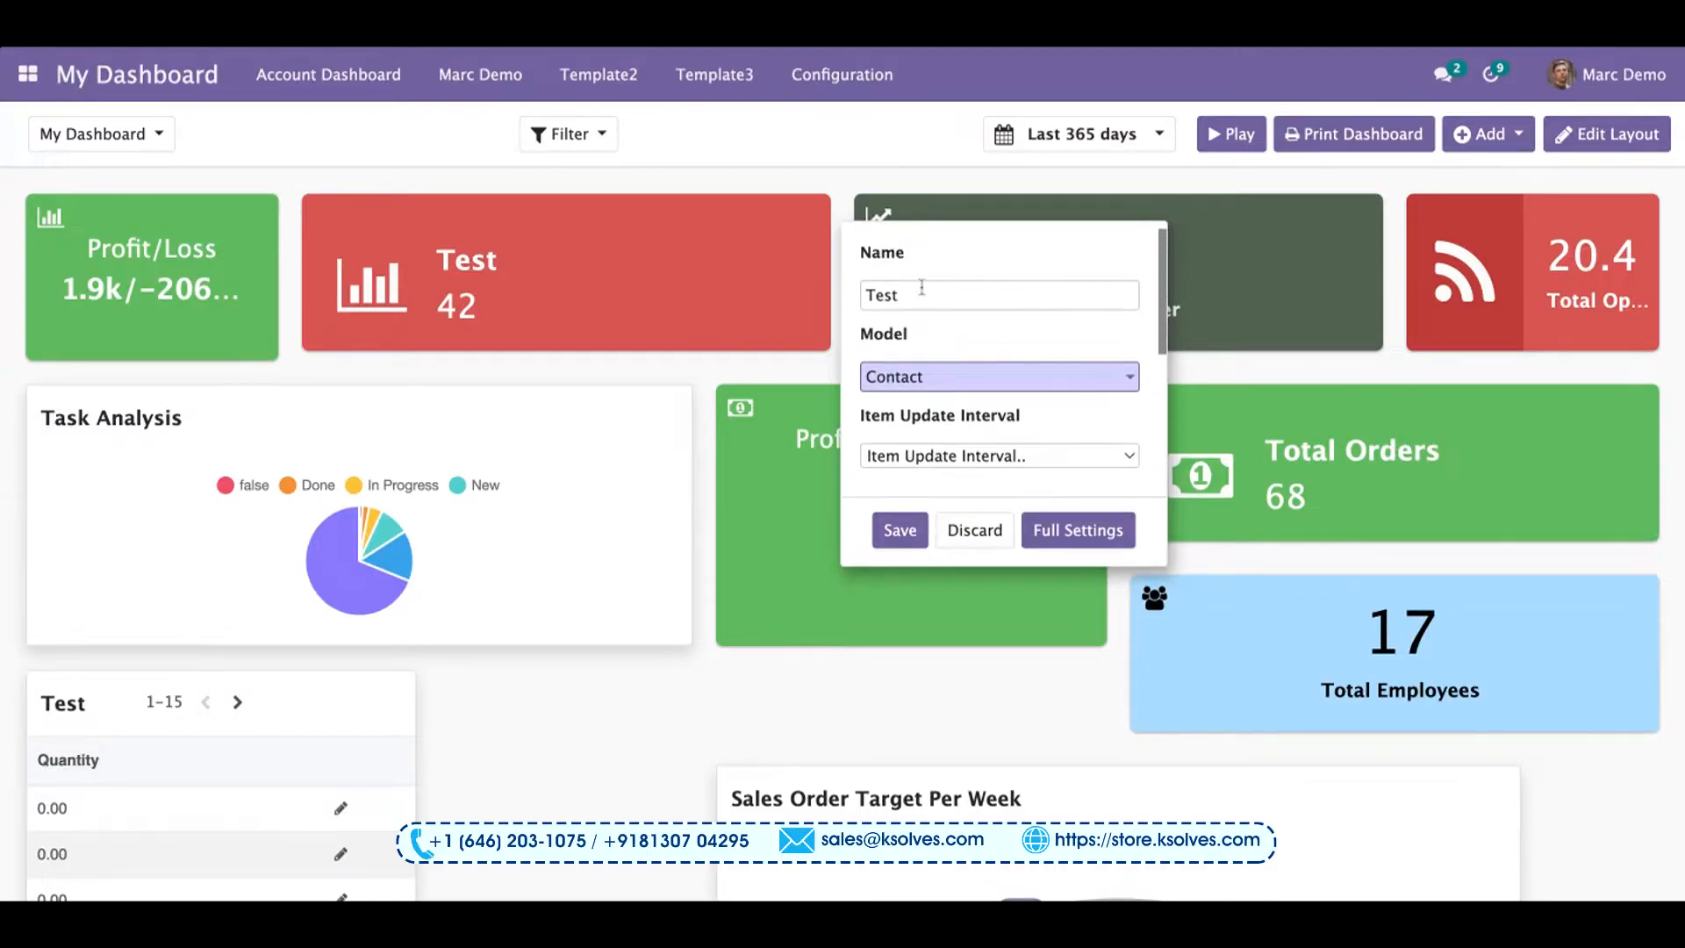
pyautogui.scroll(-3)
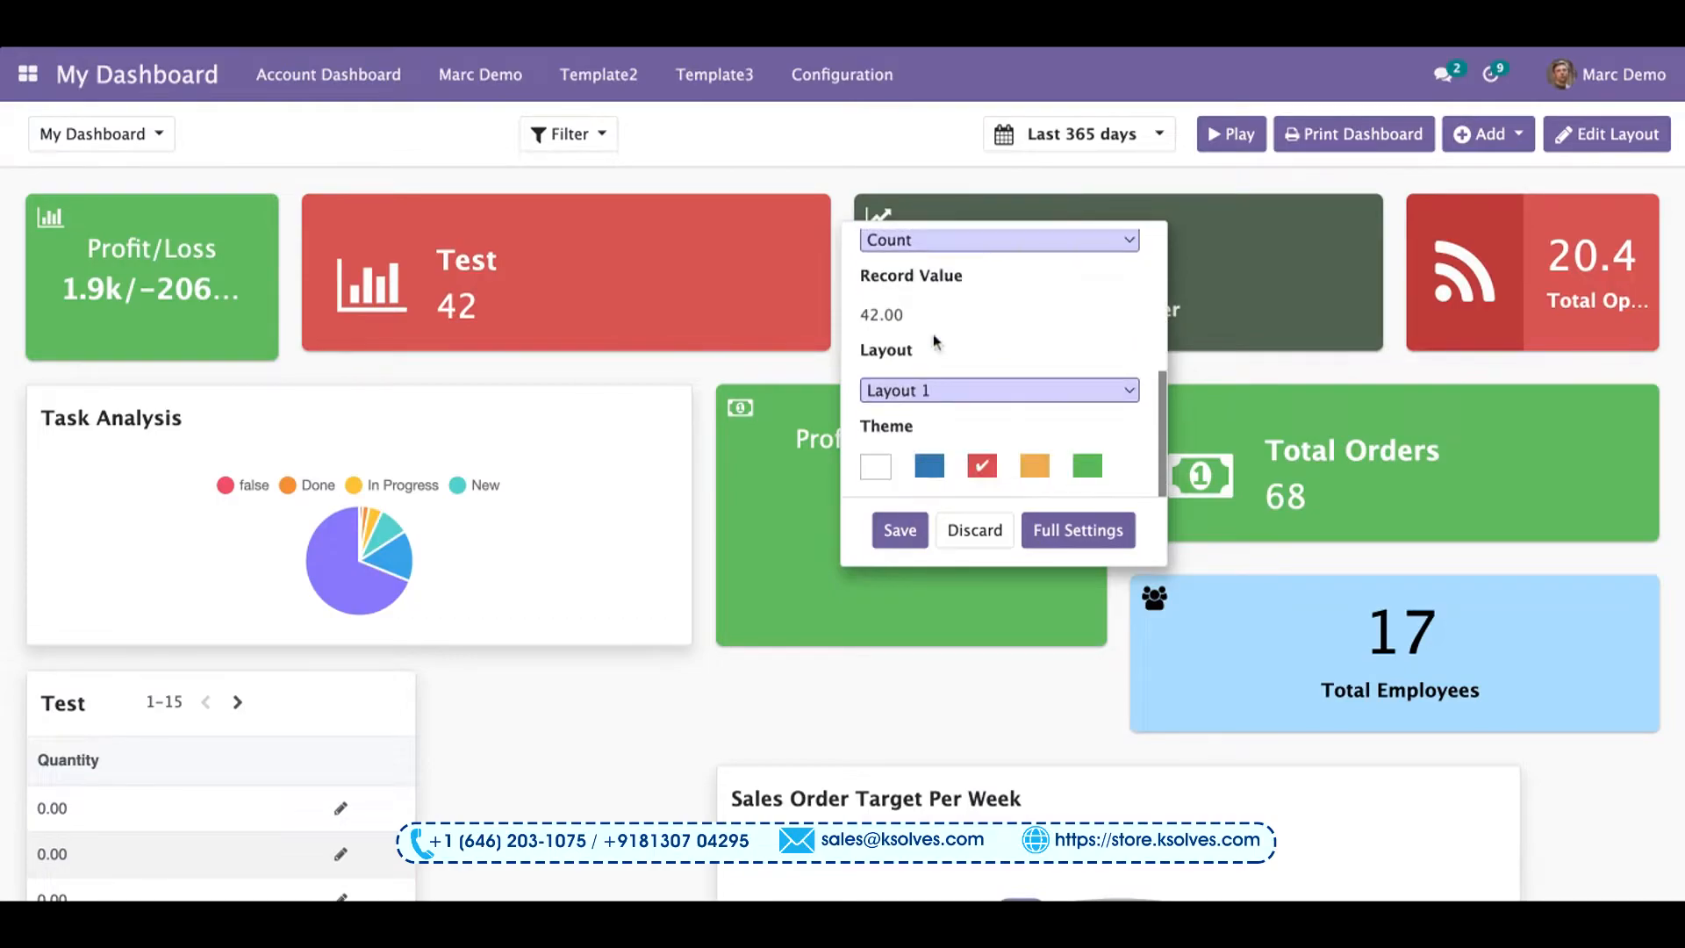
pyautogui.moveTo(965, 442)
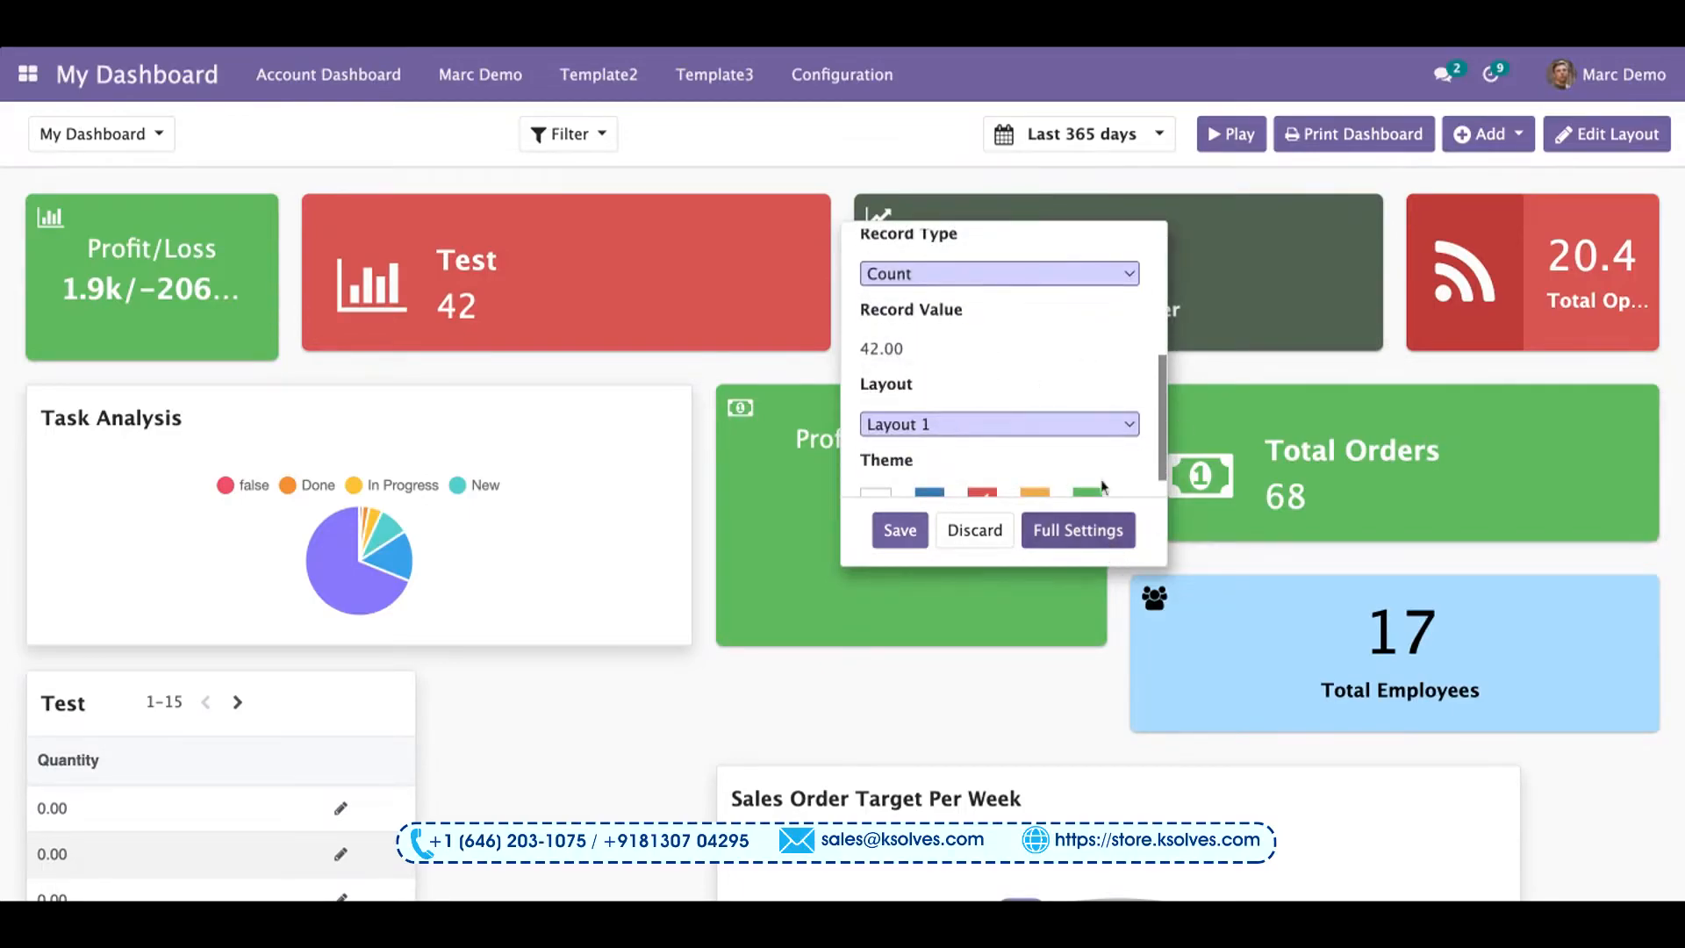
pyautogui.click(1084, 467)
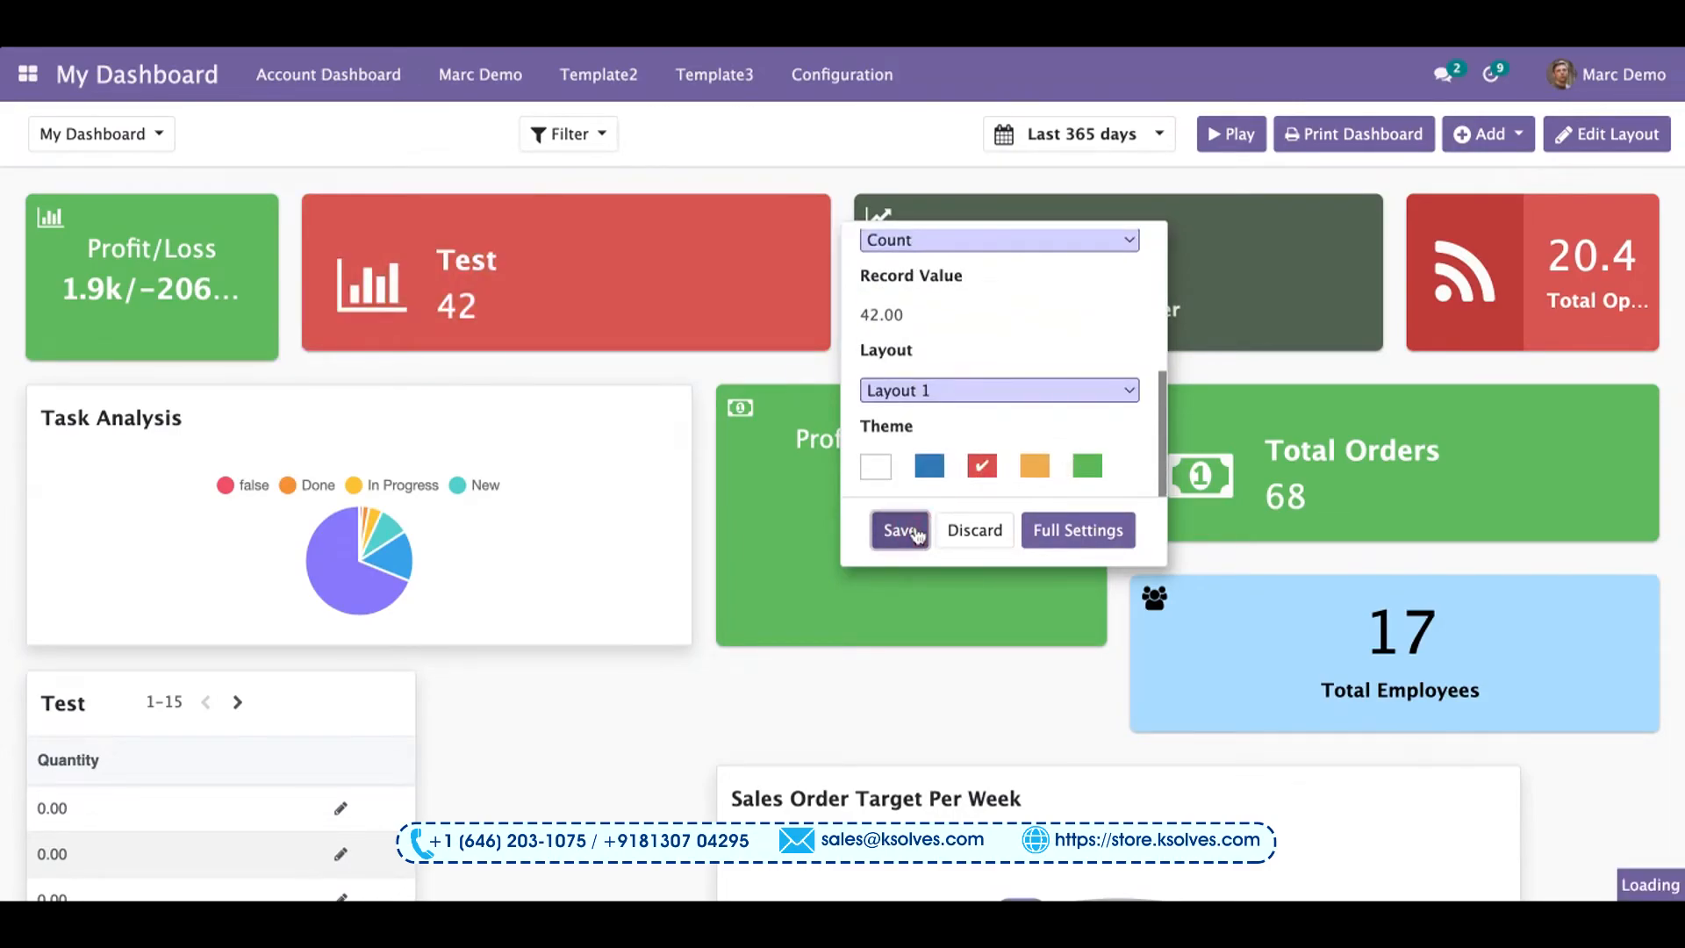
pyautogui.click(897, 530)
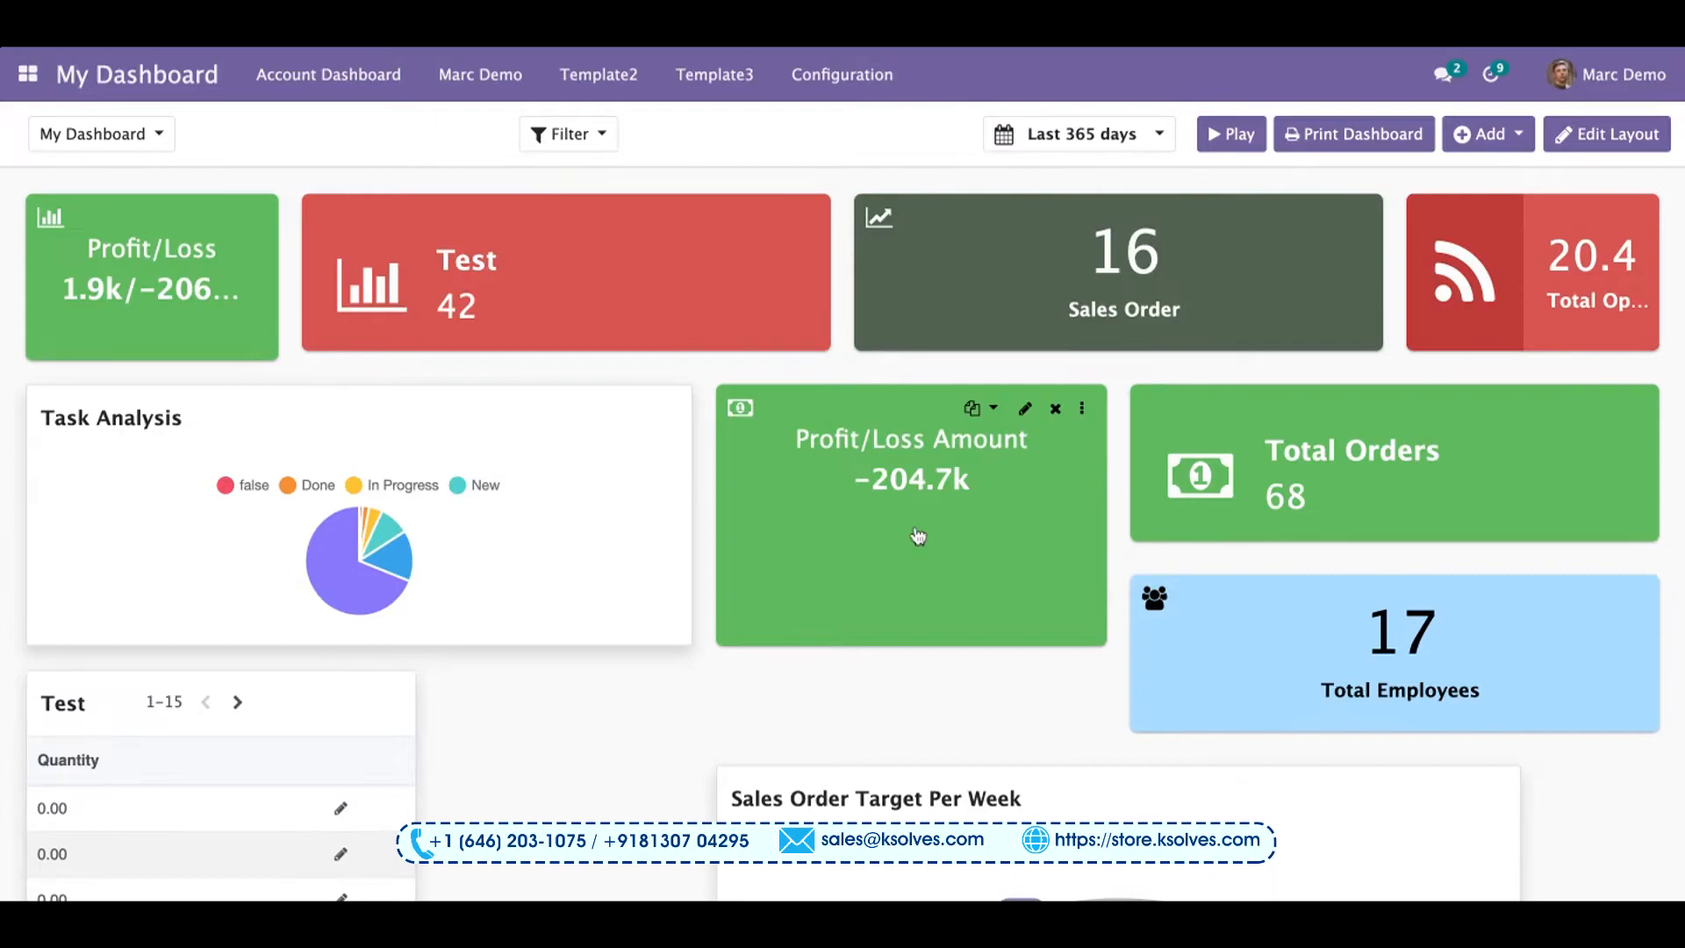
pyautogui.moveTo(542, 263)
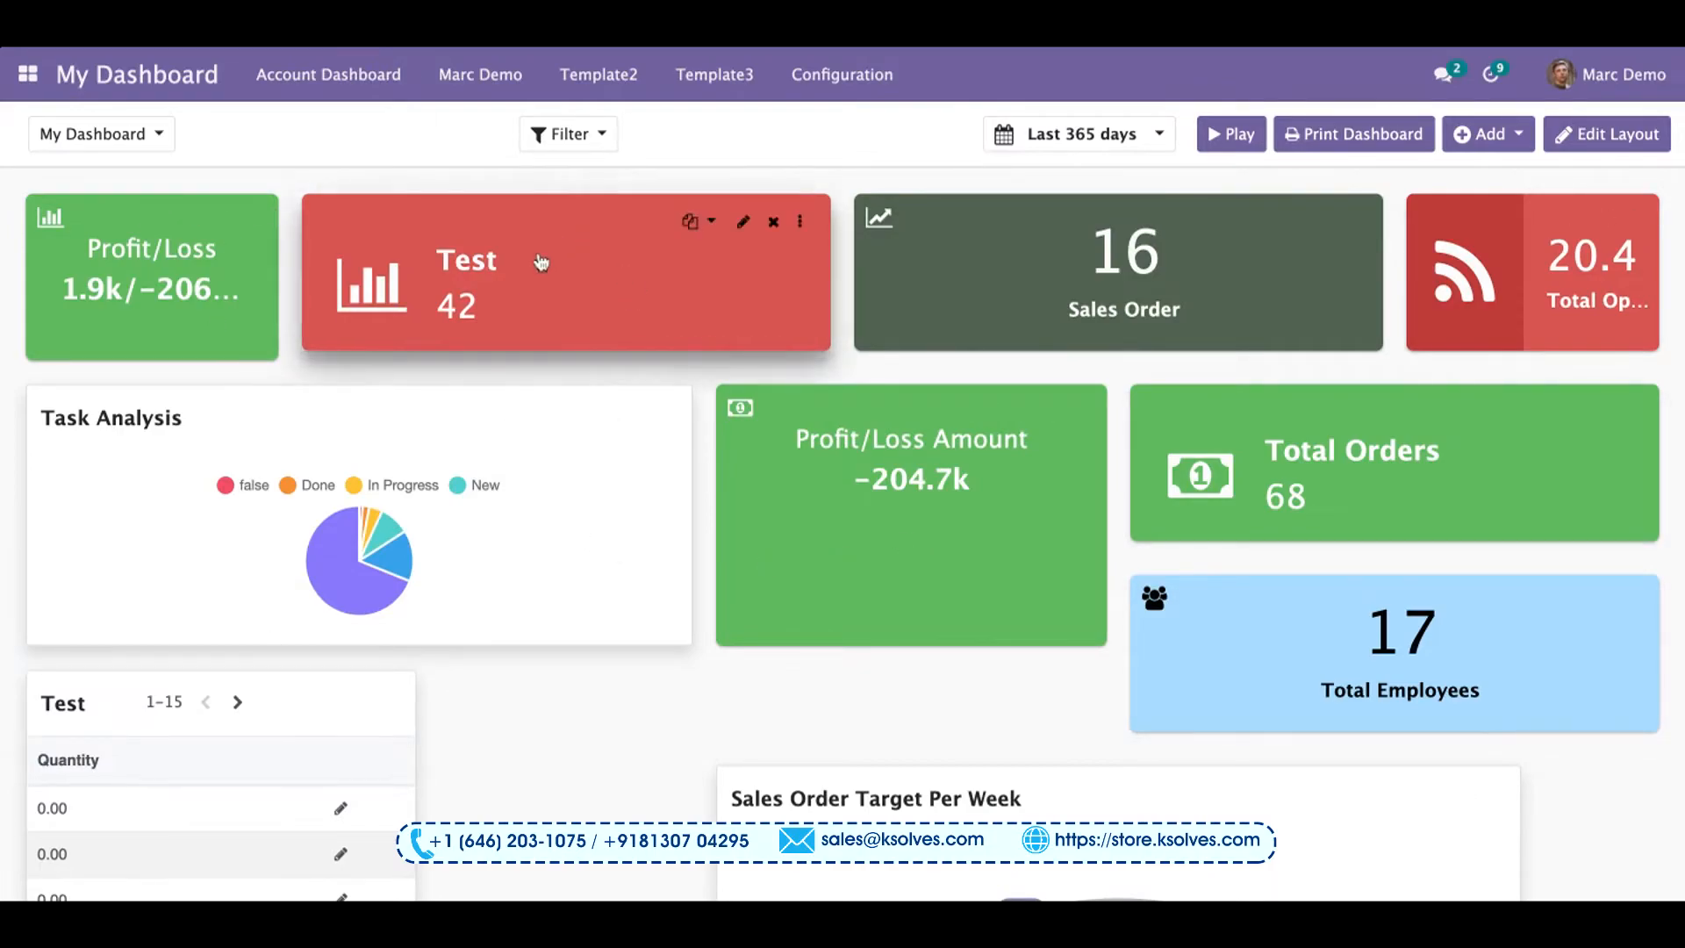